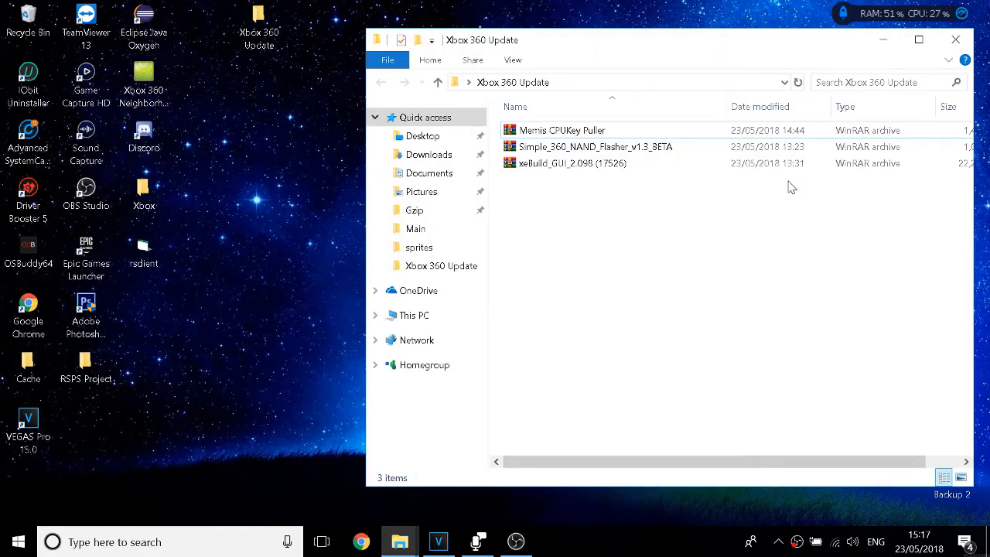
mouse_move(606, 232)
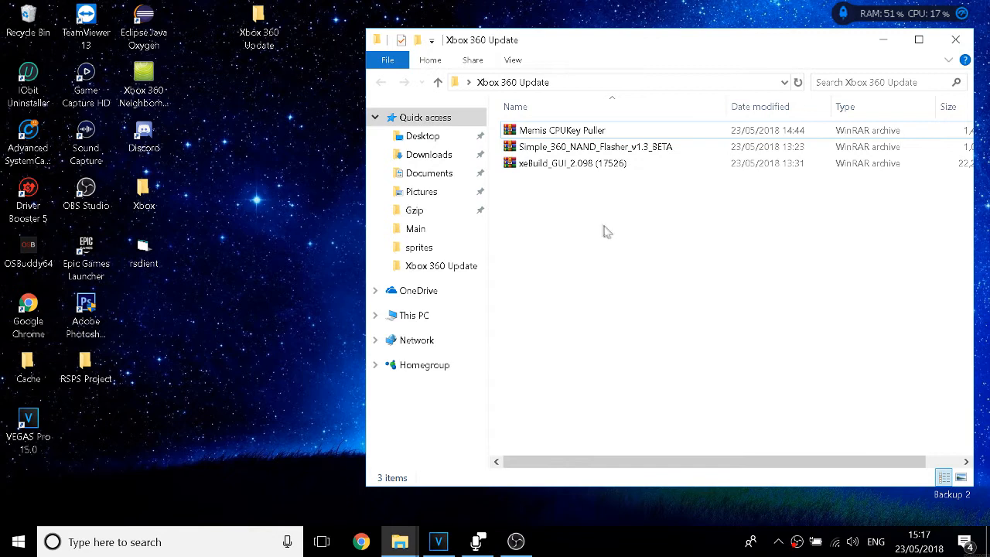
- Extract the xeBuild_GUI_2.098 (17526) RAR archive here into its own folder
click(573, 164)
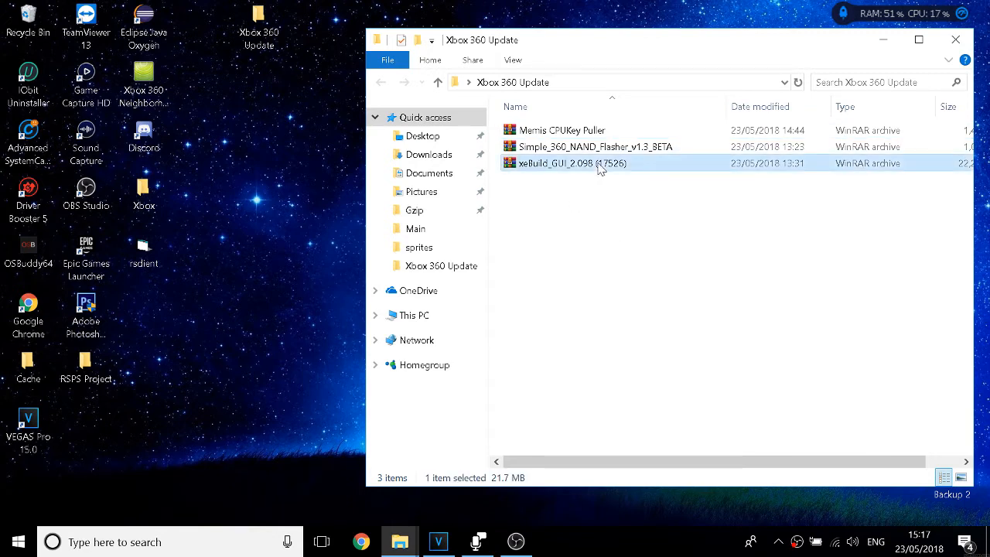
right_click(571, 164)
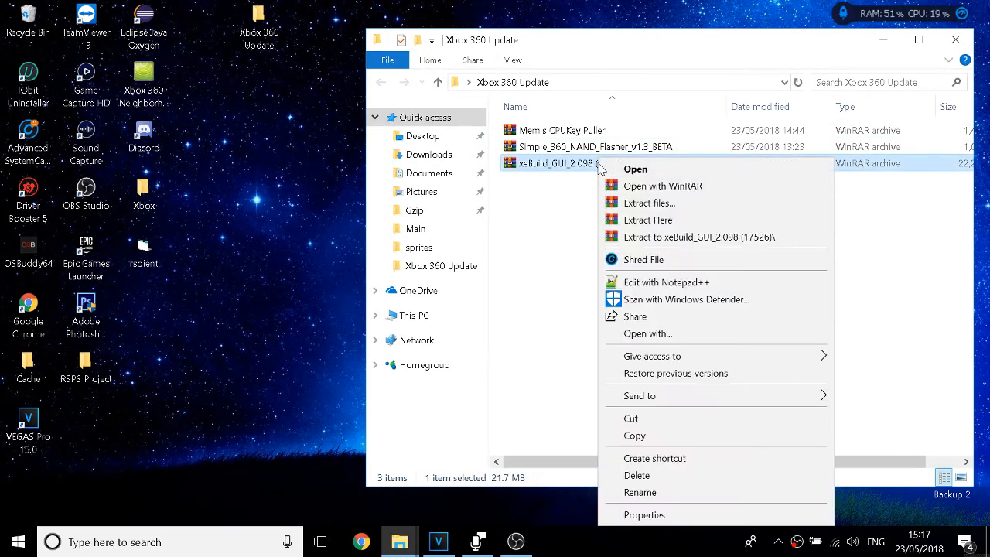
mouse_move(634, 202)
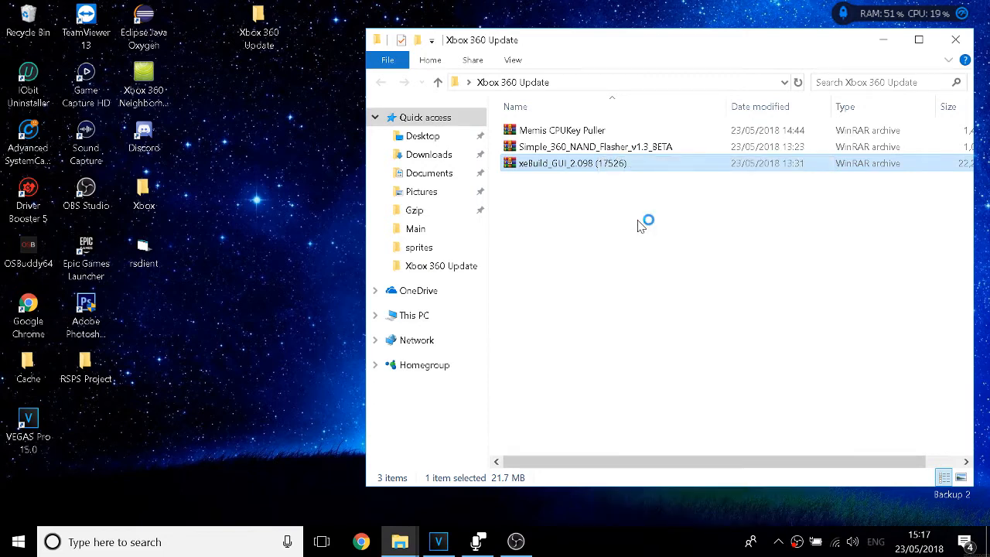
double_click(573, 162)
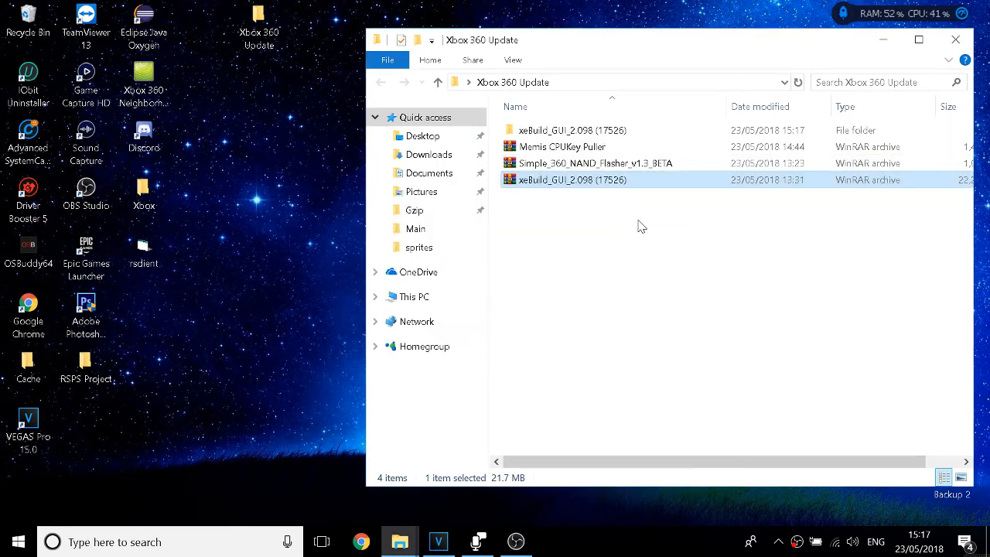
- Extract the remaining archives and remove the archives and extra text files from Xbox 360 Update
right_click(594, 164)
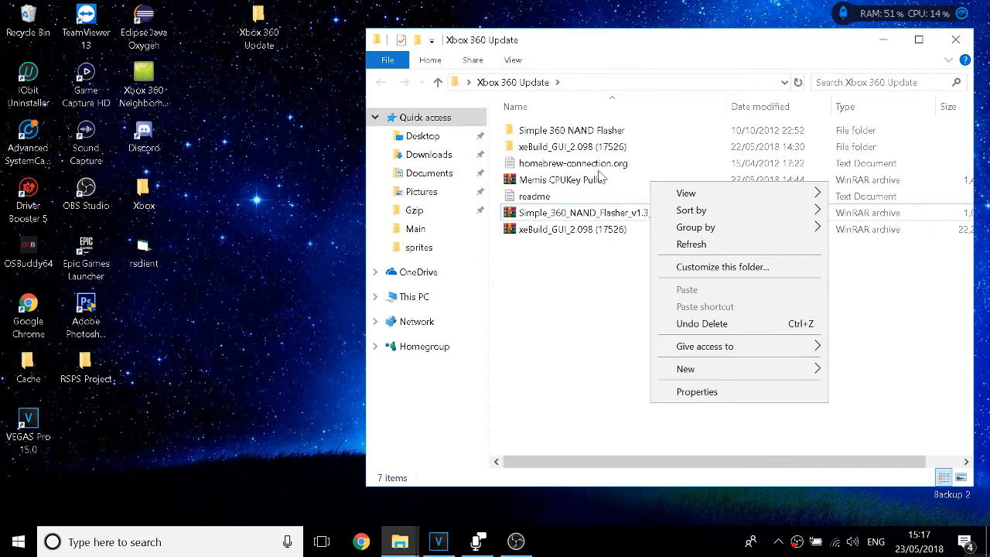
right_click(562, 179)
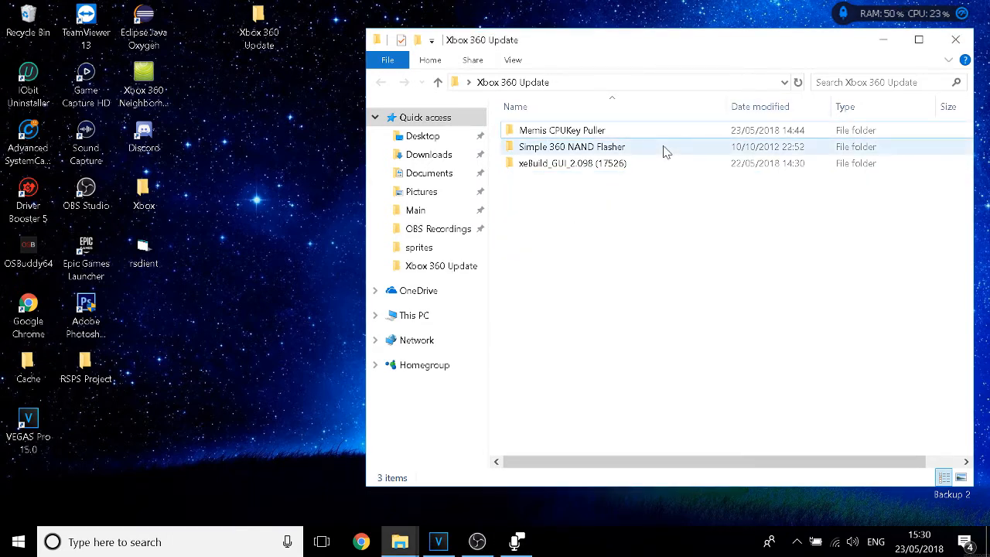
- Browse Xbox 360 Neighborhood to Jtag > HDD > Simple 360 NAND Flasher on the console
double_click(572, 146)
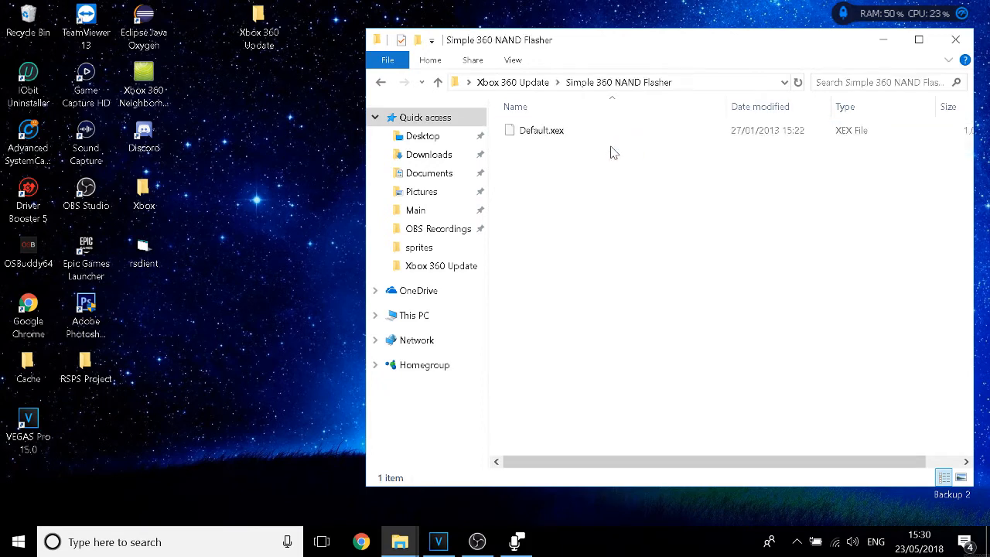
mouse_move(220, 127)
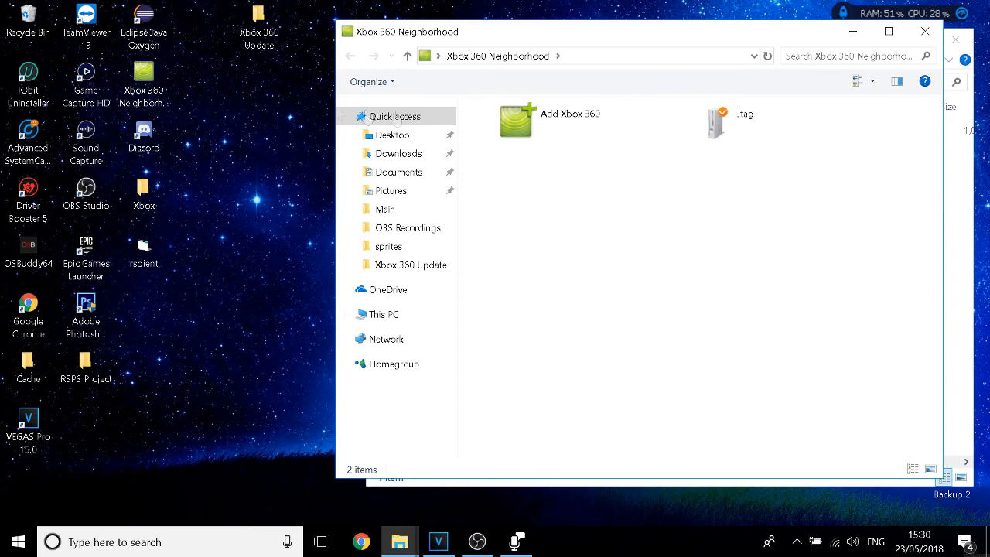
double_click(714, 122)
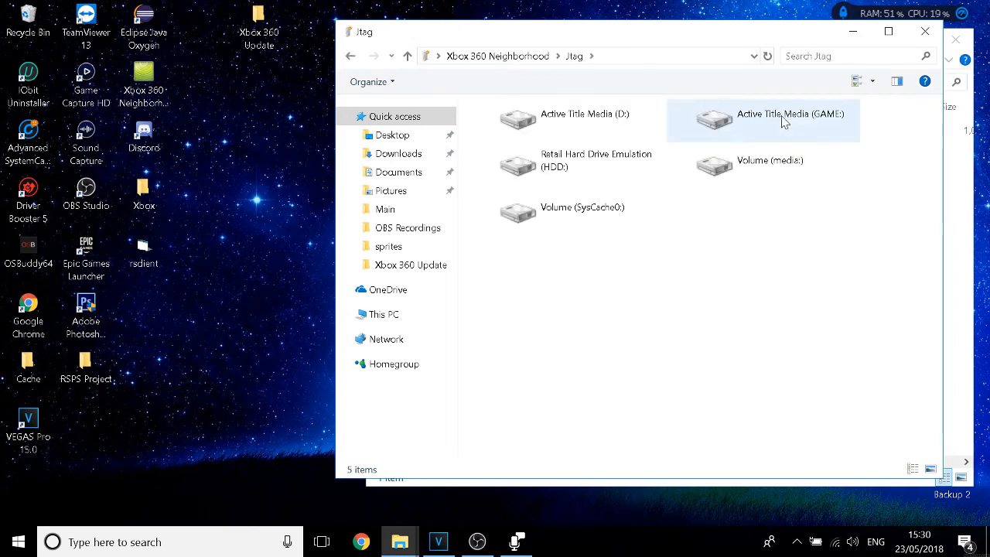
double_click(575, 159)
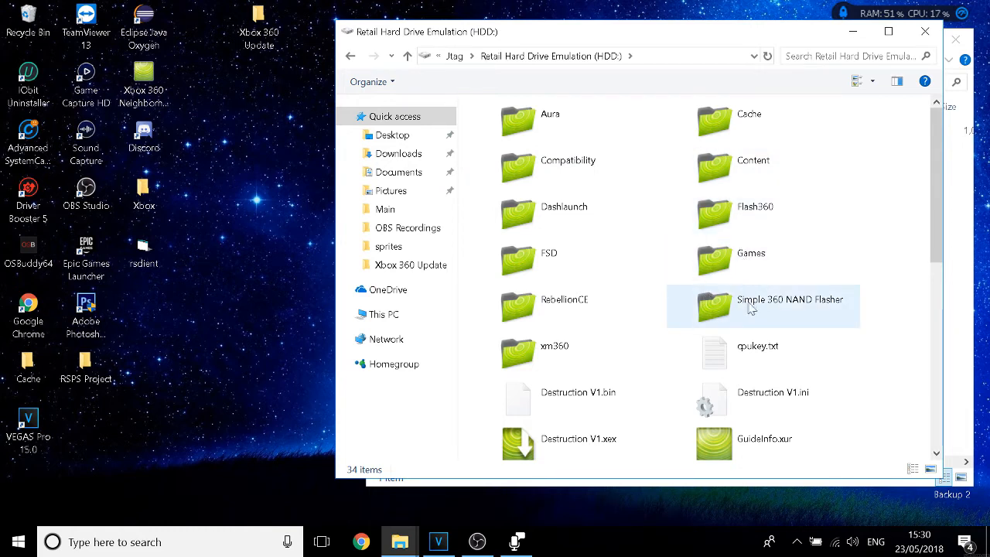
double_click(789, 300)
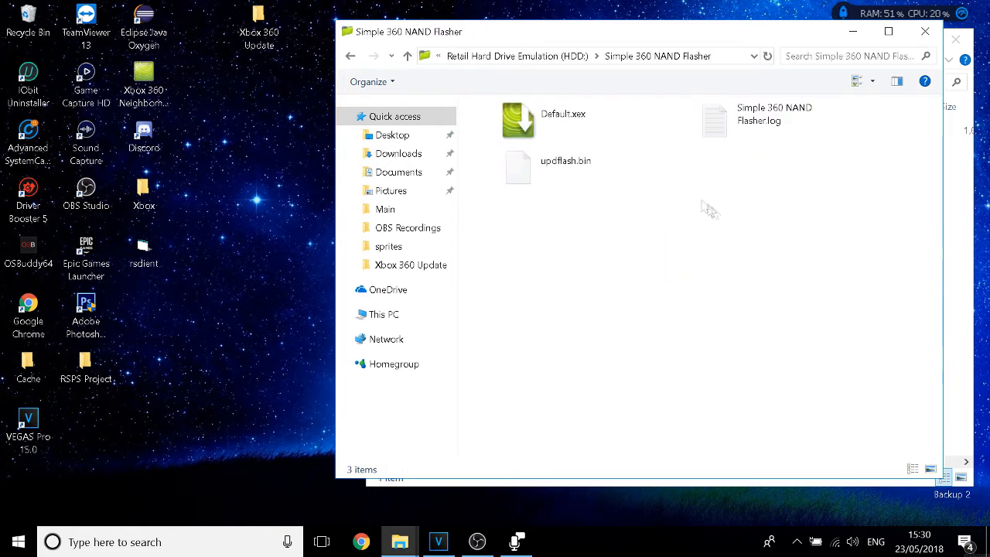
- Delete the old log and updflash.bin from the console folder and bring up the local flasher window
click(761, 121)
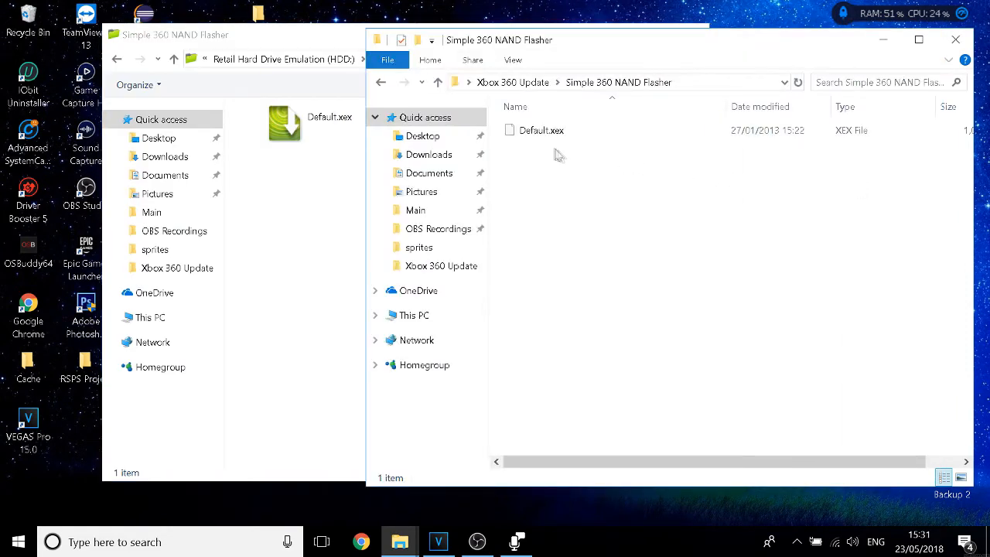
click(541, 130)
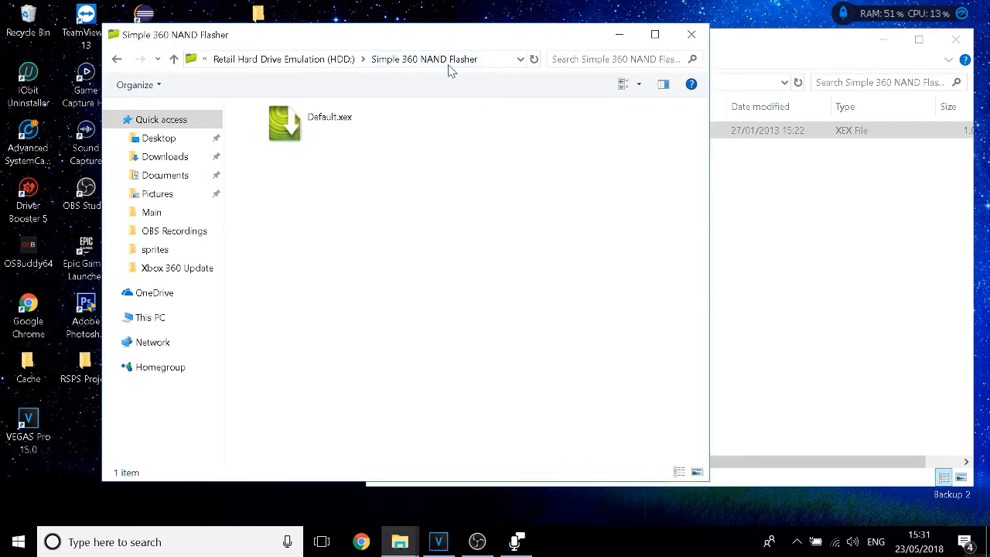
double_click(284, 124)
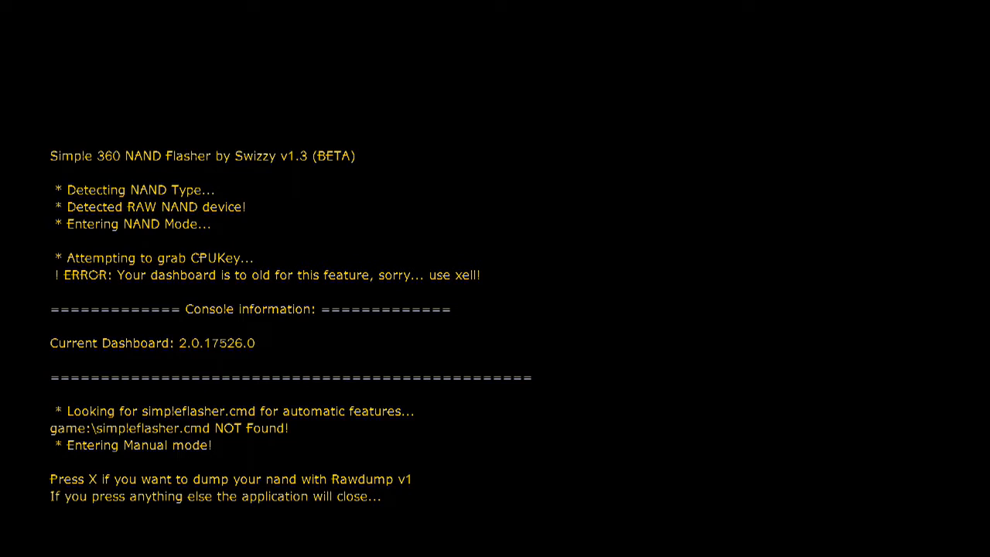
- Dump the console's NAND with Rawdump using the X button in Simple 360 NAND Flasher
key(x)
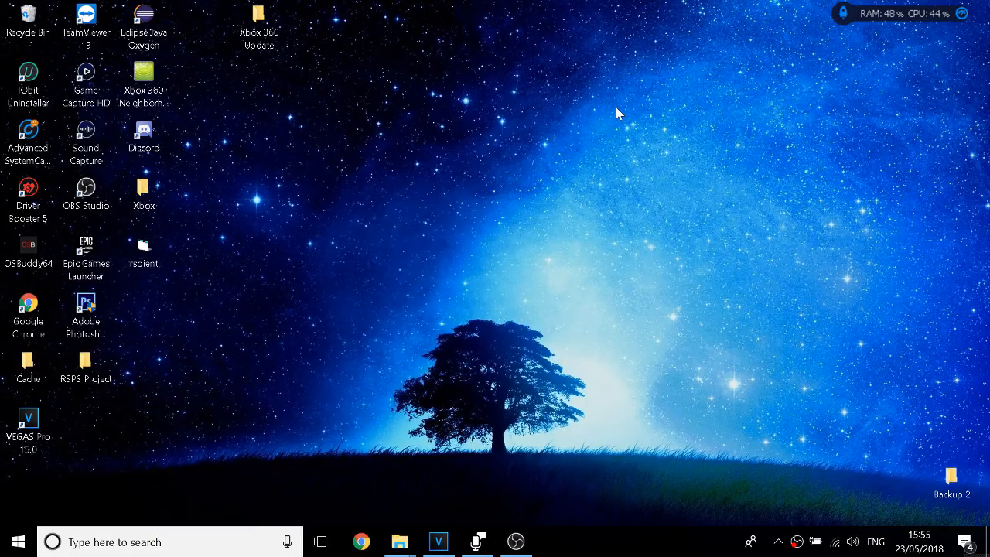
- Reopen Xbox 360 Neighborhood and browse to the console's Simple 360 NAND Flasher folder
click(142, 80)
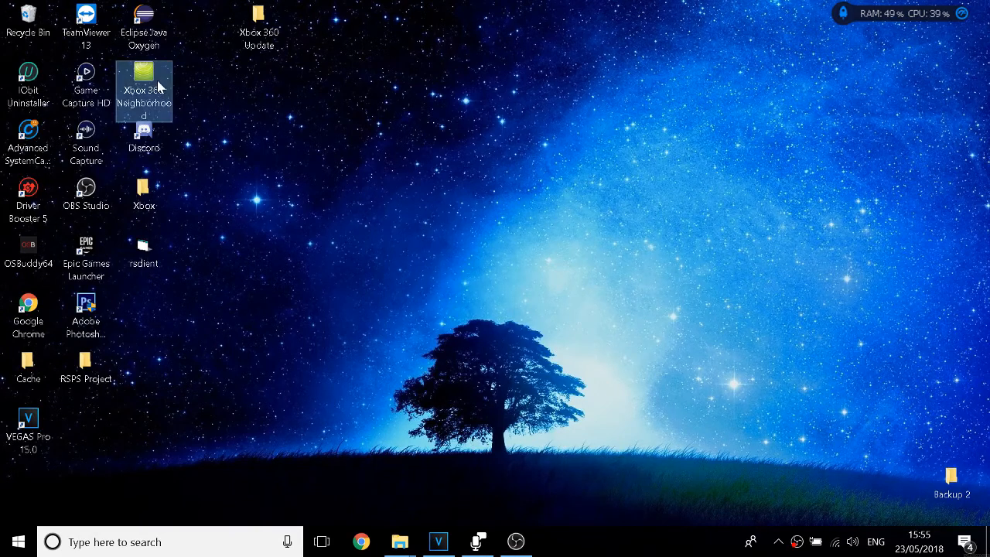
double_click(142, 74)
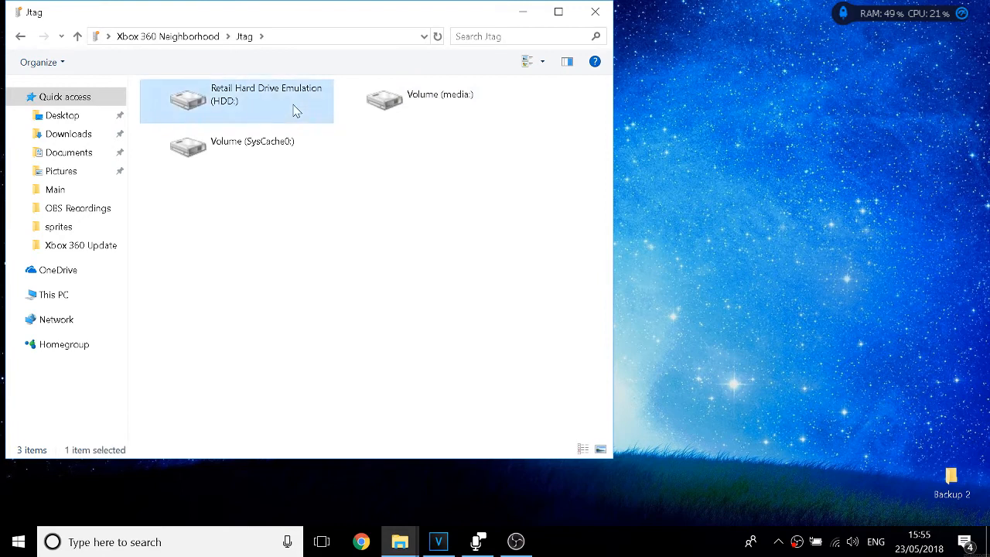
double_click(237, 101)
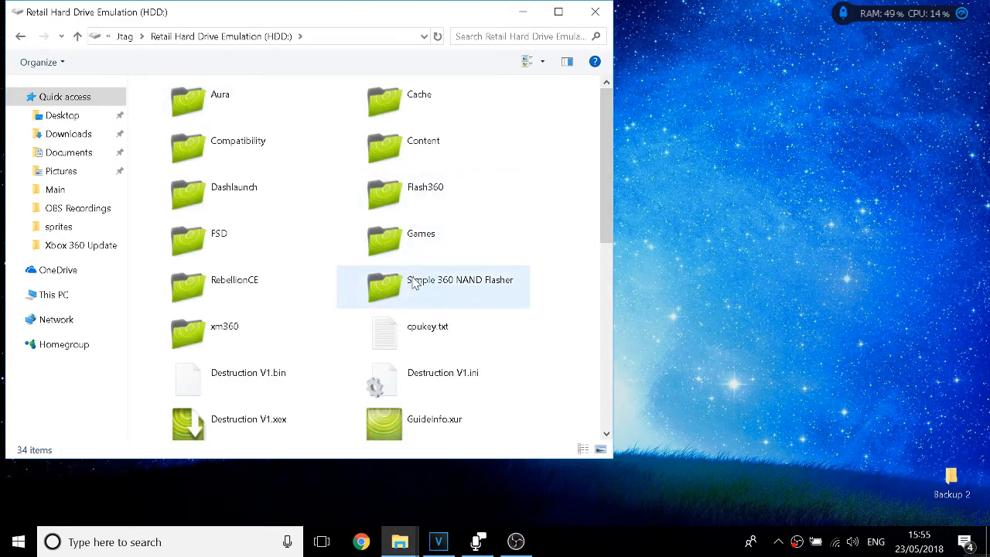
double_click(433, 286)
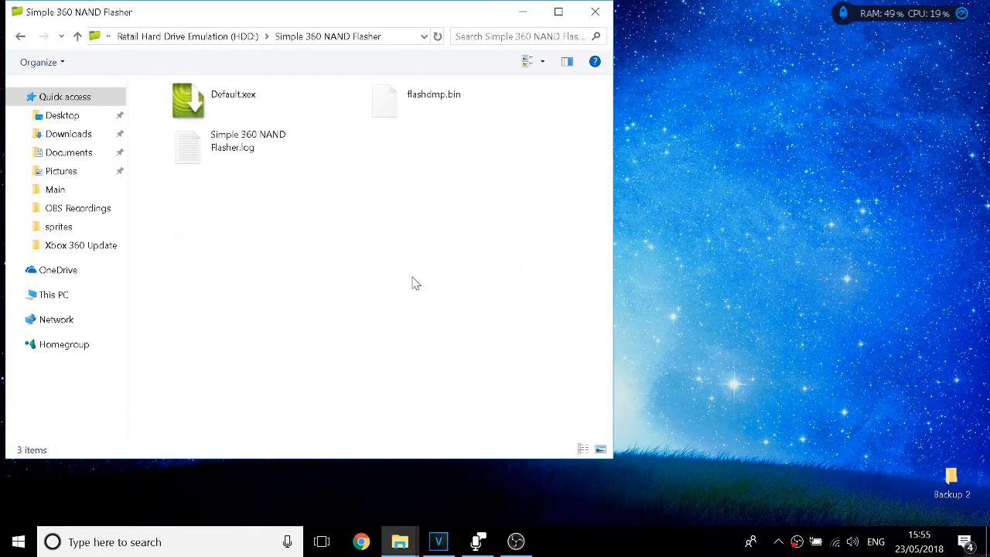
- Copy flashdmp.bin to the desktop and delete the leftover flasher log
click(434, 100)
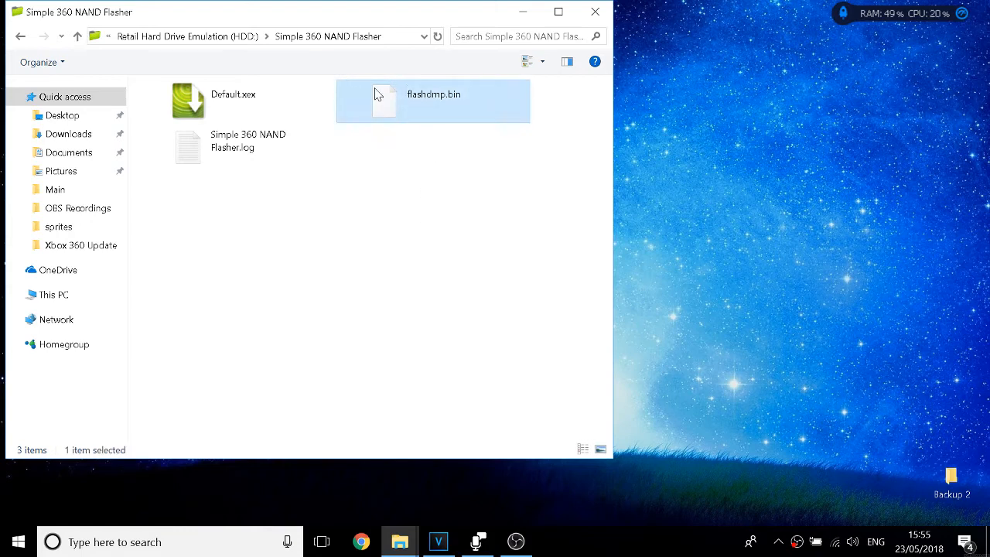
mouse_move(689, 120)
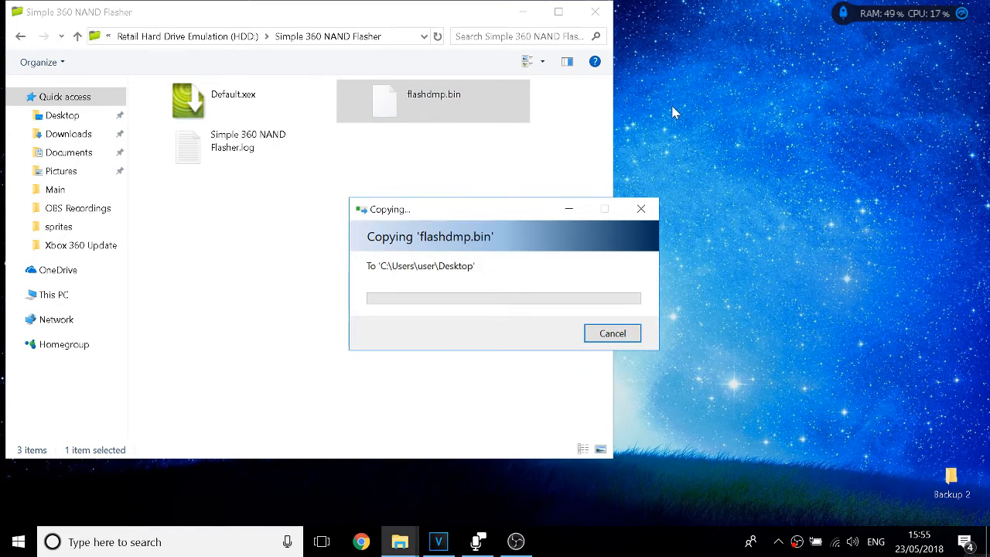
mouse_move(594, 13)
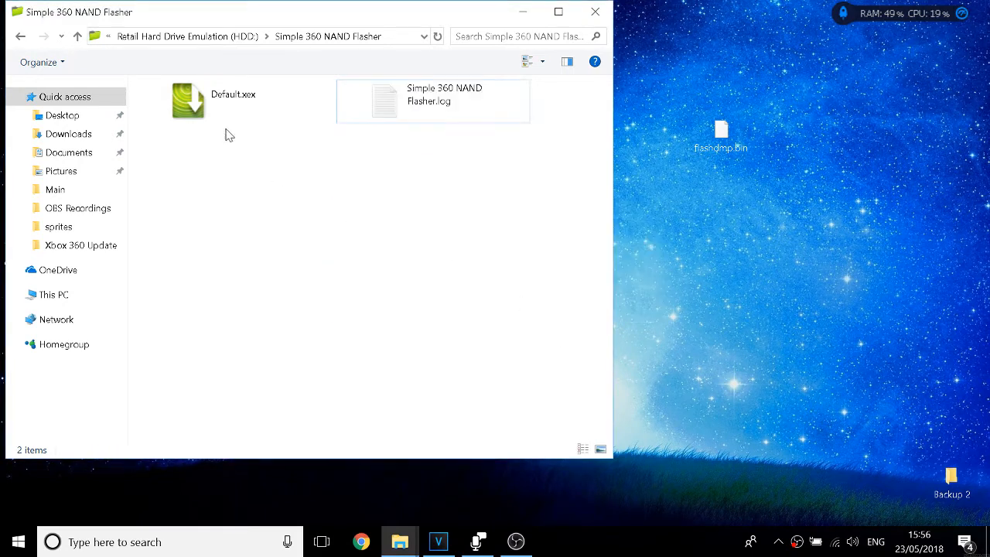
click(433, 101)
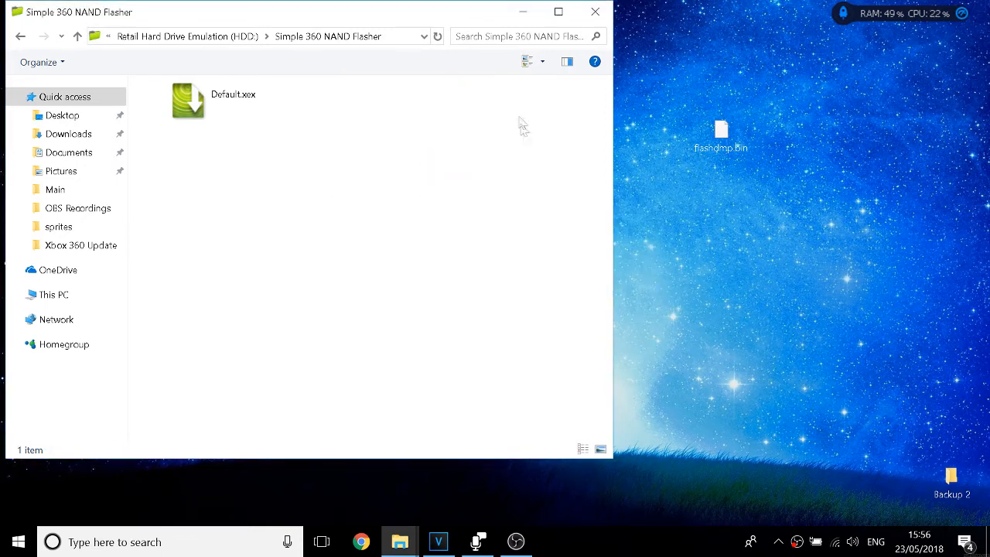
click(594, 12)
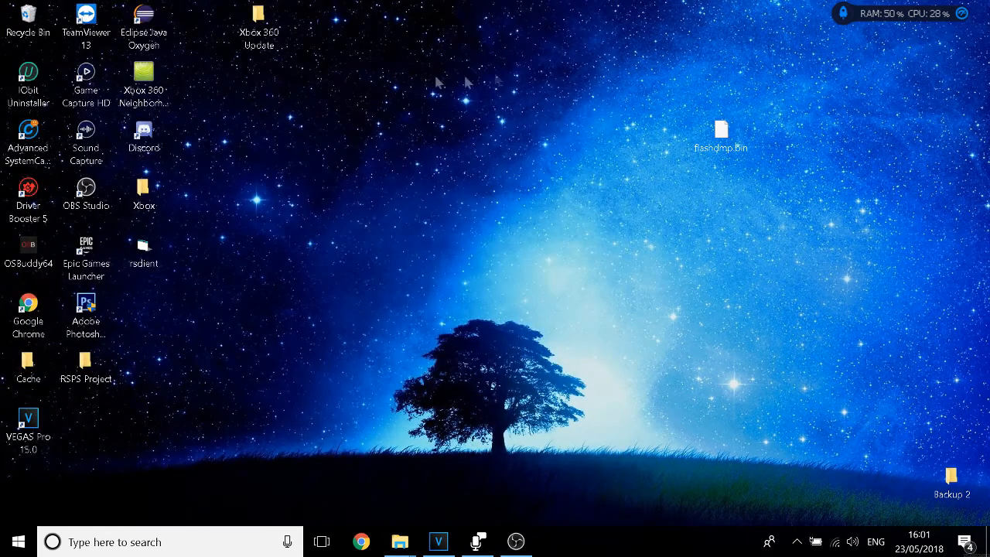
- Delete the local Simple 360 NAND Flasher folder and go into xeBuild_GUI_2.098 (17526)
double_click(260, 18)
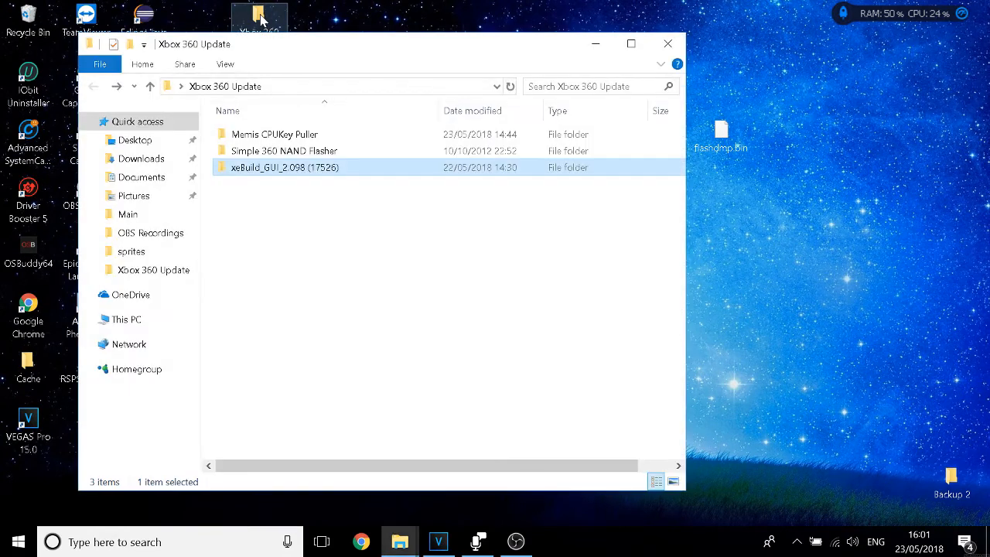
click(285, 150)
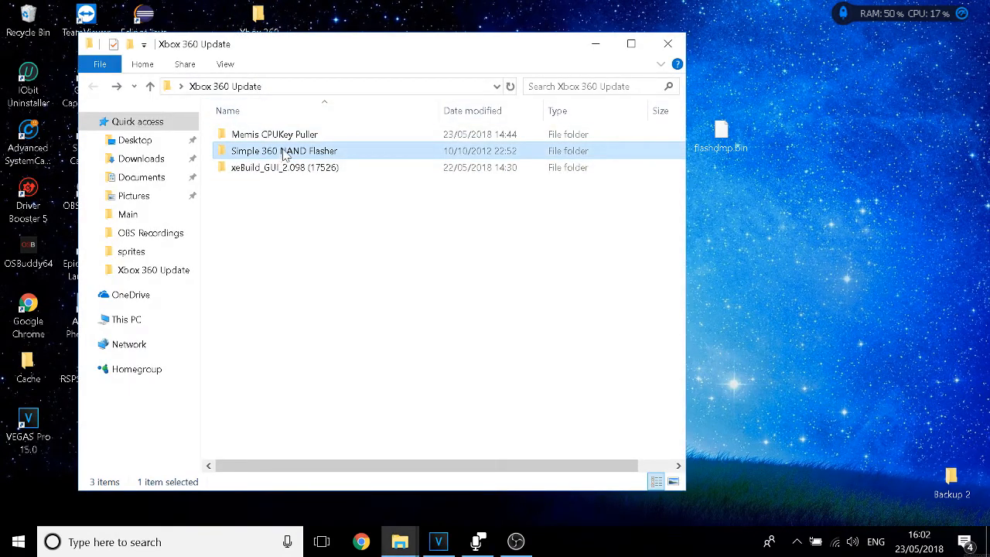
right_click(285, 150)
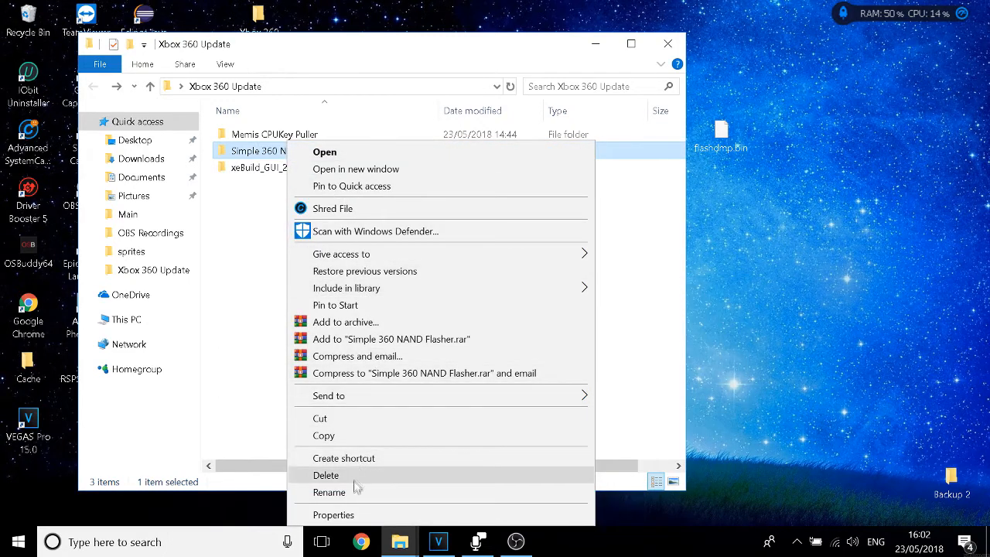
click(325, 475)
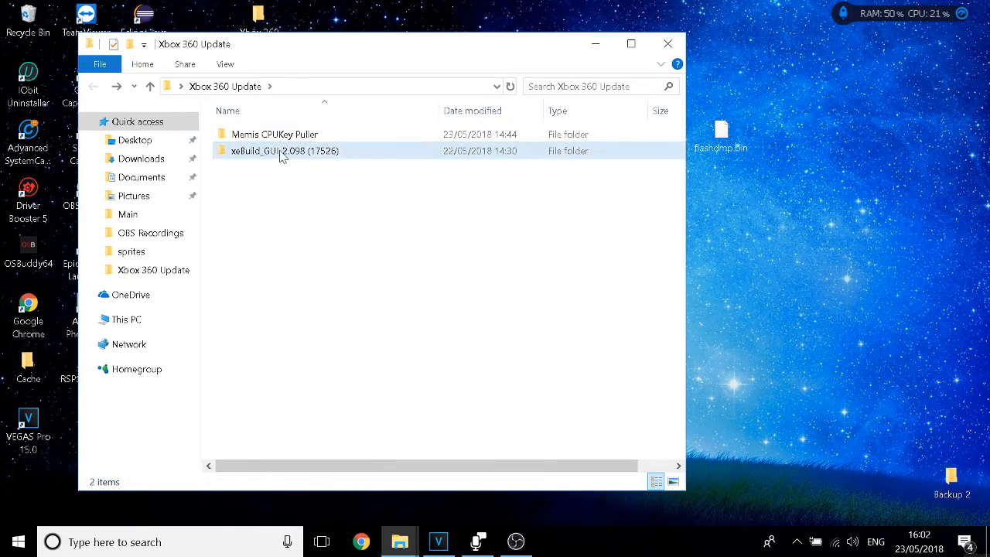
double_click(284, 150)
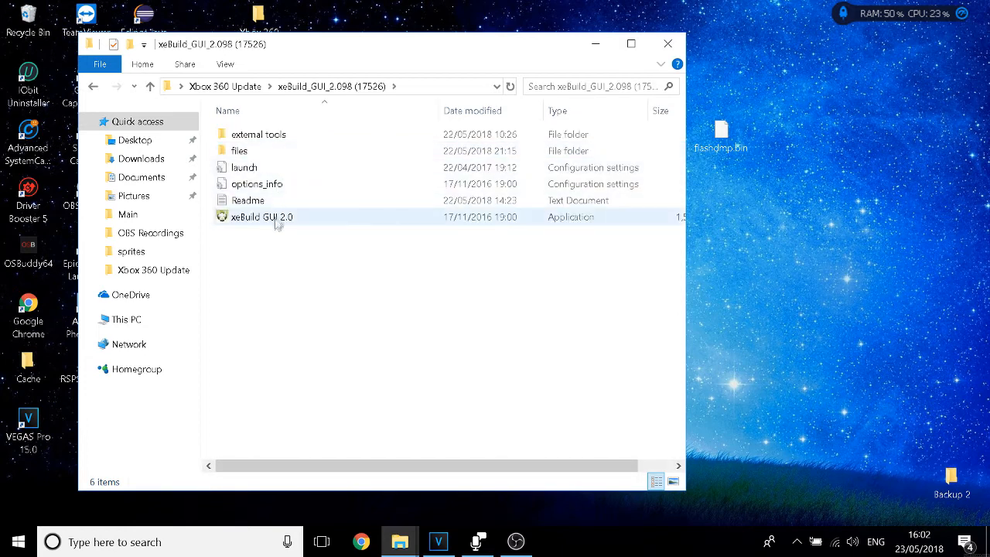
- Launch xeBuild GUI 2.0 and start choosing a source NAND dump
click(262, 216)
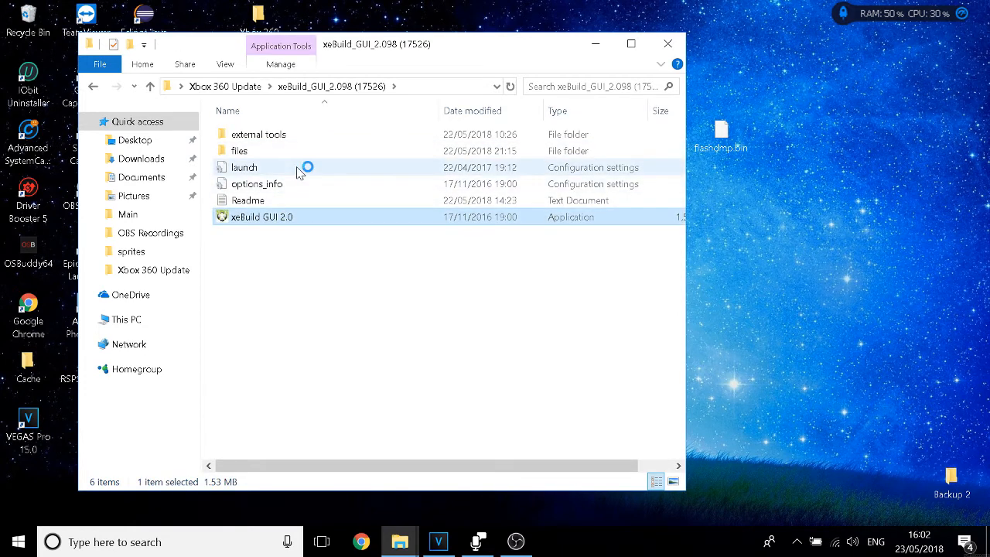
double_click(261, 217)
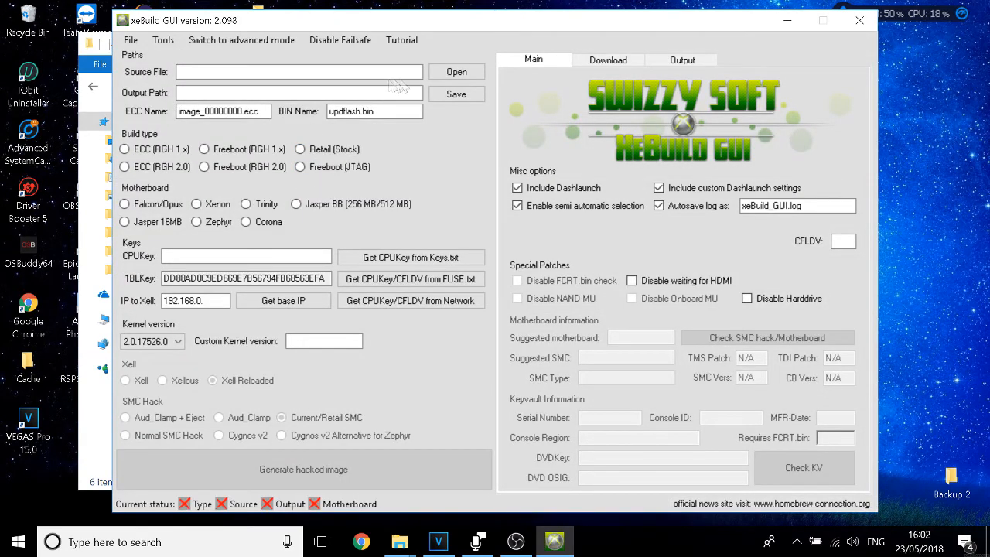
click(456, 73)
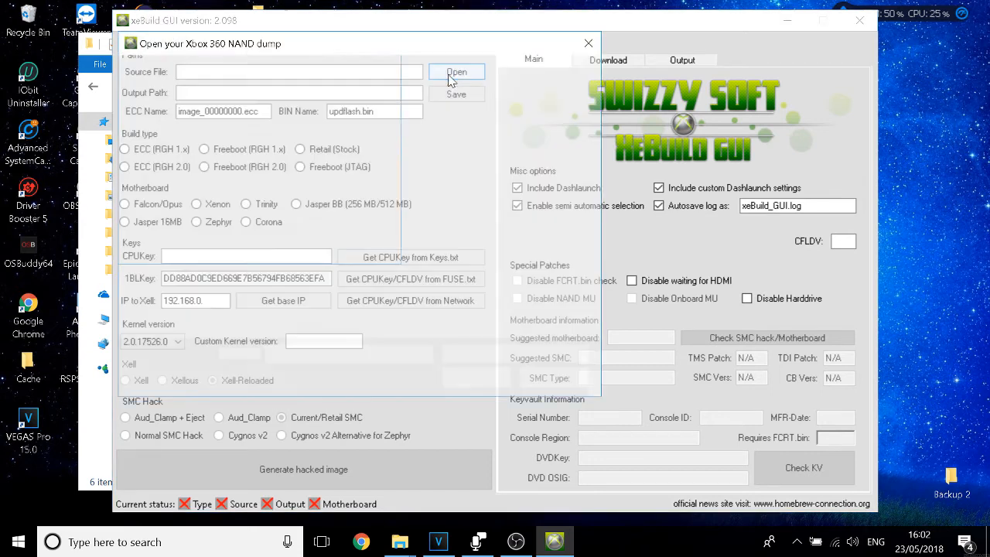
- Load the desktop's flashdmp.bin as the source dump, detected as a Corona Freeboot (RGH 2.0) build
click(456, 72)
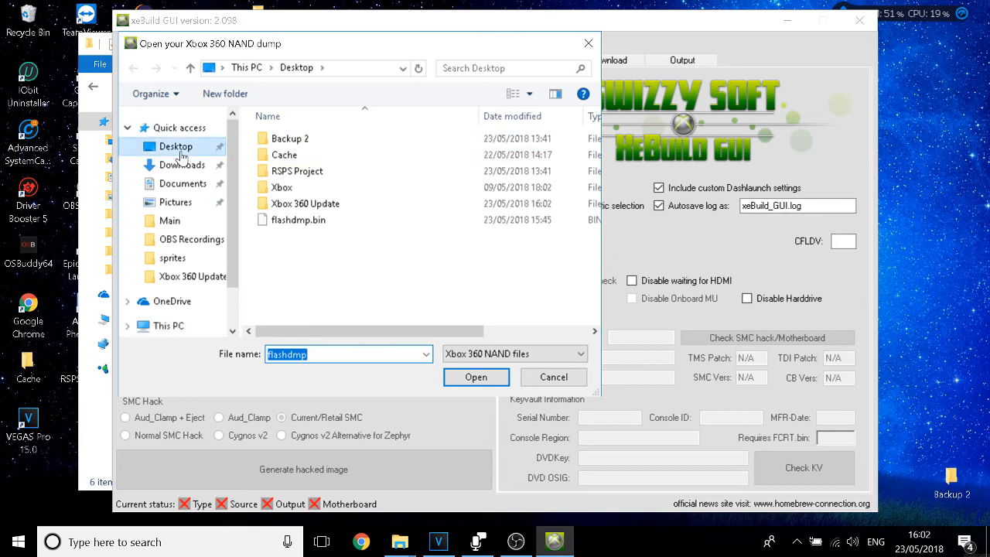
click(297, 220)
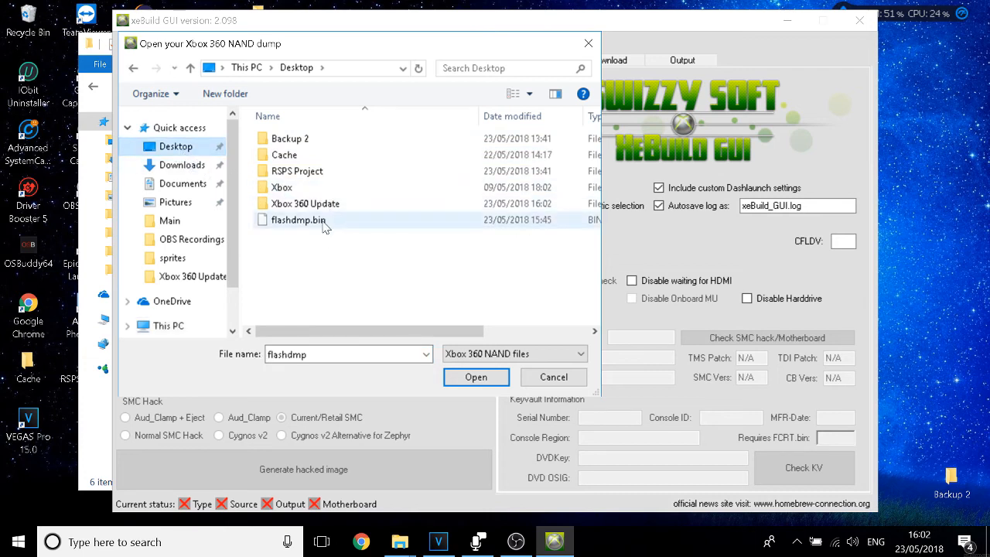
click(299, 219)
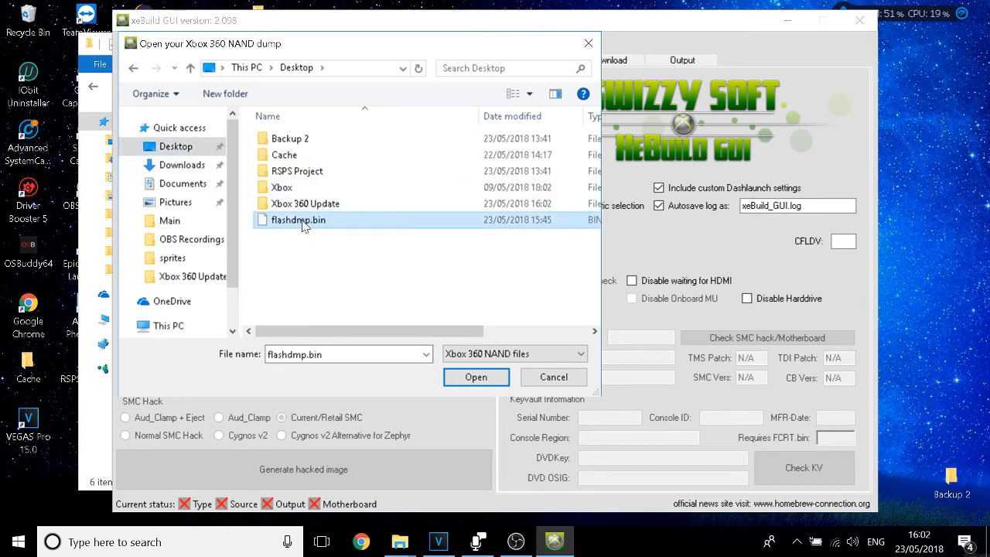
click(476, 378)
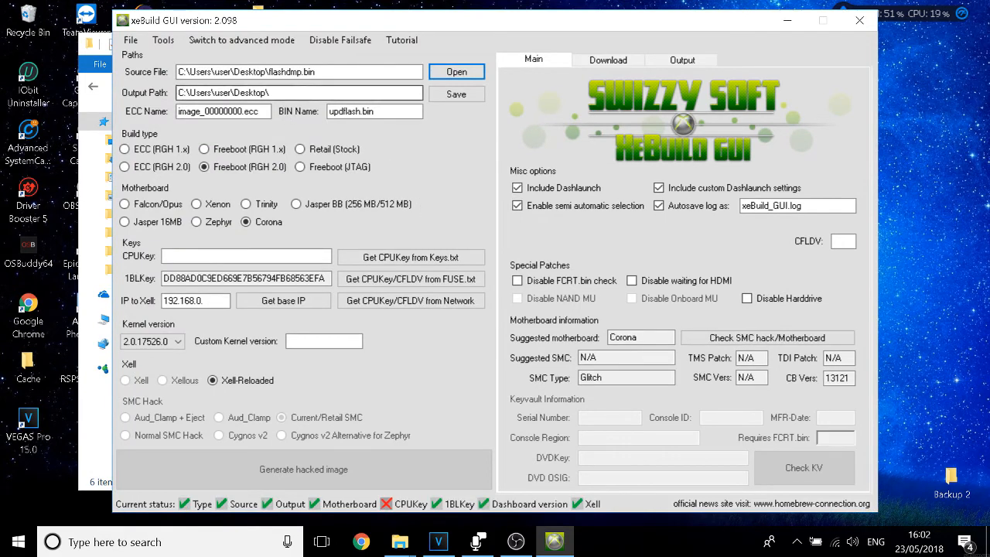
click(246, 257)
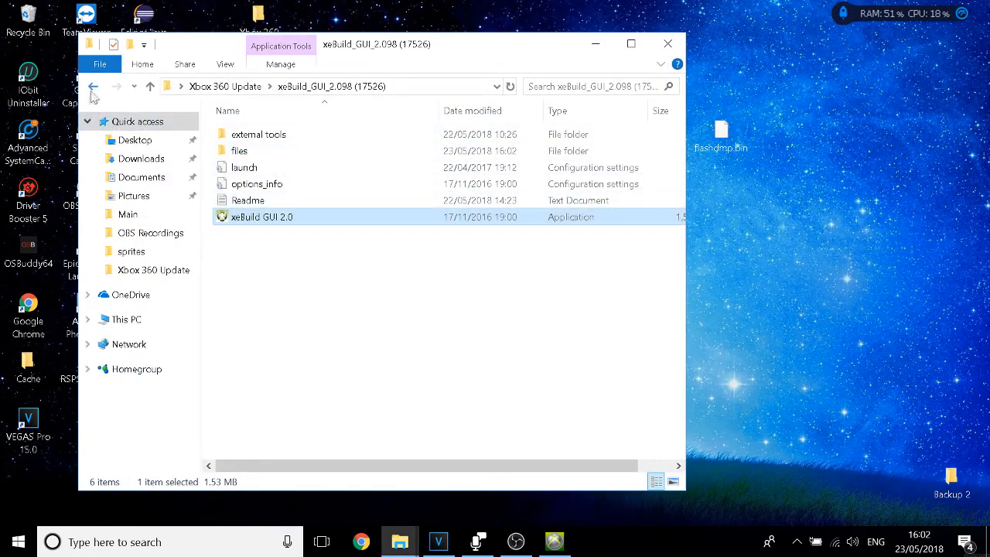
- Run Memis CPUKey Puller from its folder and connect to the console to pull the CPU key
click(93, 87)
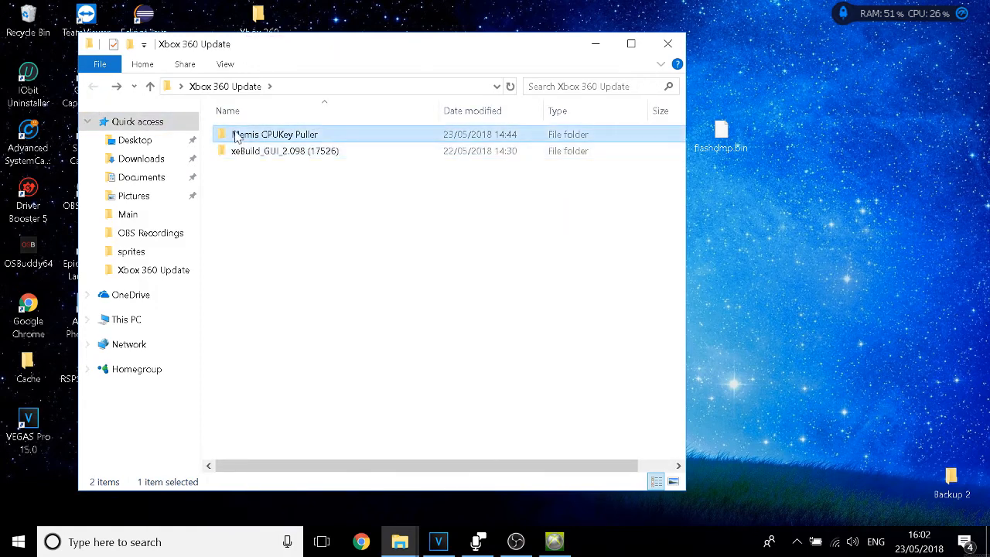
double_click(275, 133)
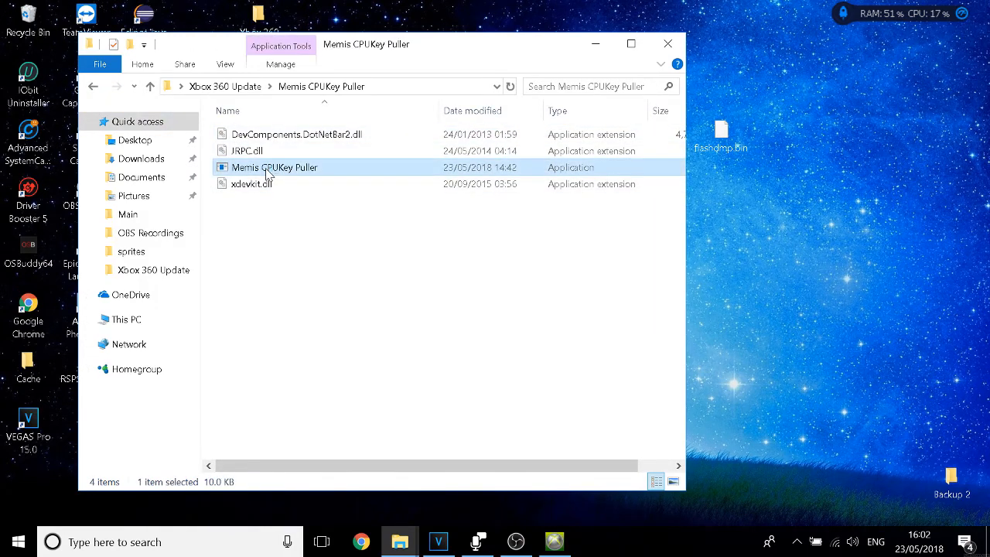
double_click(275, 167)
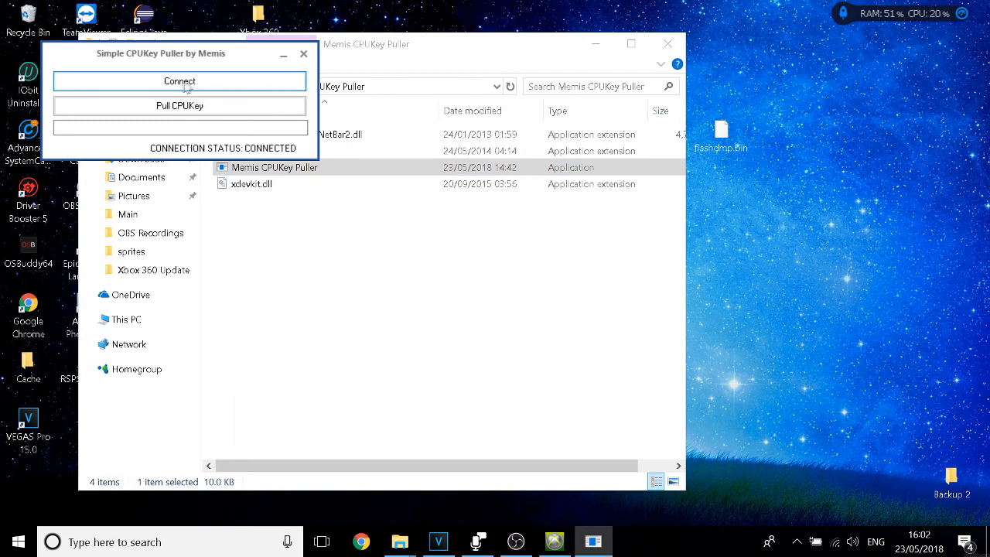
click(180, 105)
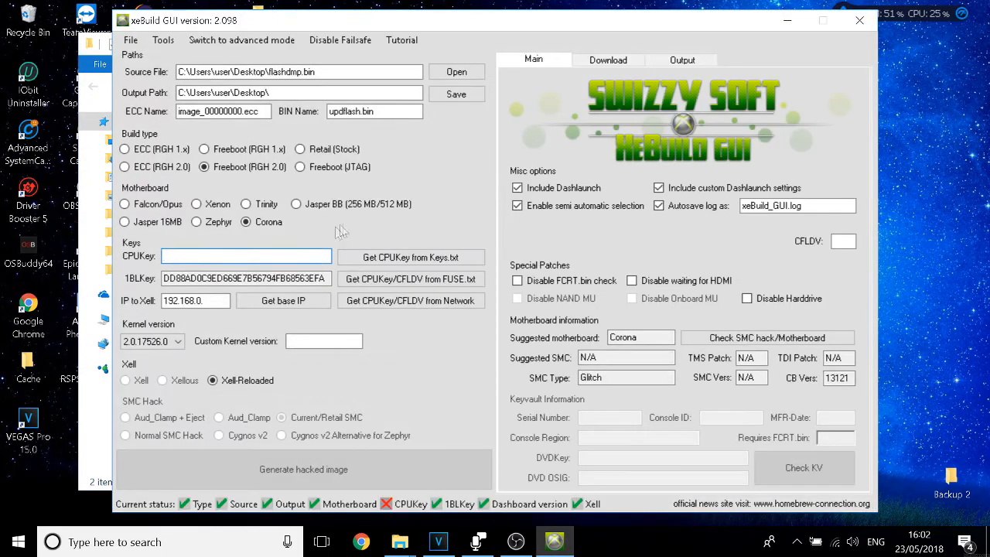
- Fill in the CPU key, build the hacked updflash.bin to the desktop, and let xeBuild GUI close
click(411, 256)
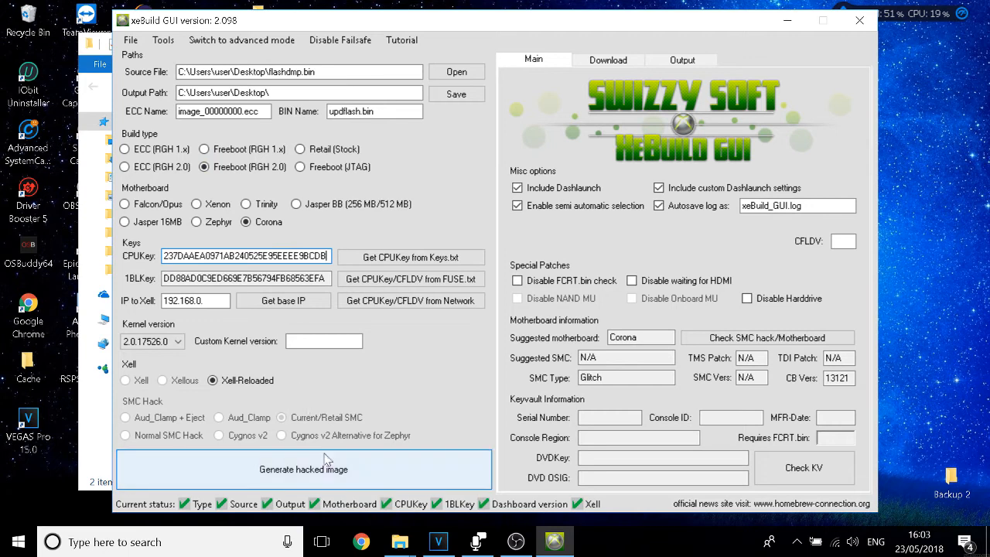
click(303, 469)
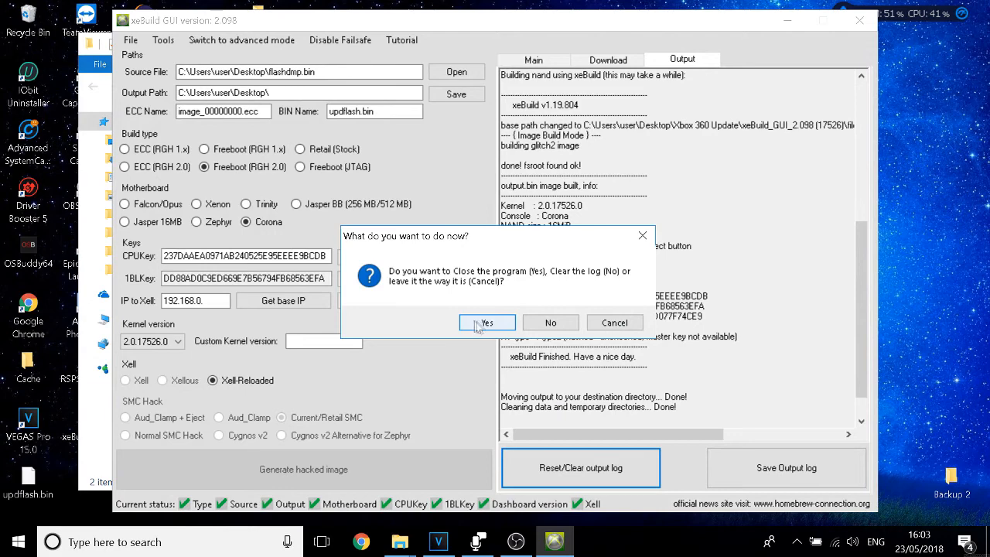
click(486, 324)
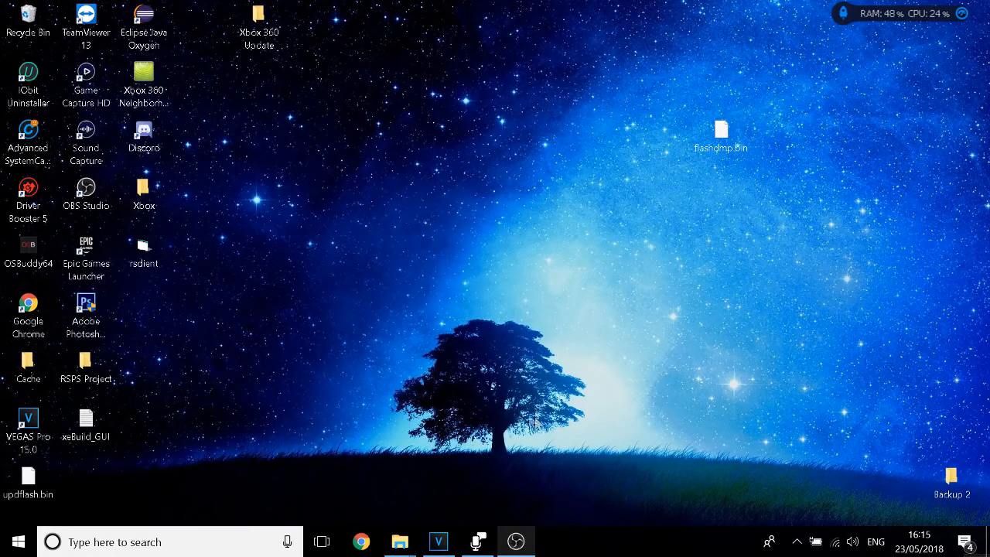
- With updflash.bin selected, browse Xbox 360 Neighborhood into the jtag console's Simple 360 NAND Flasher folder
click(28, 479)
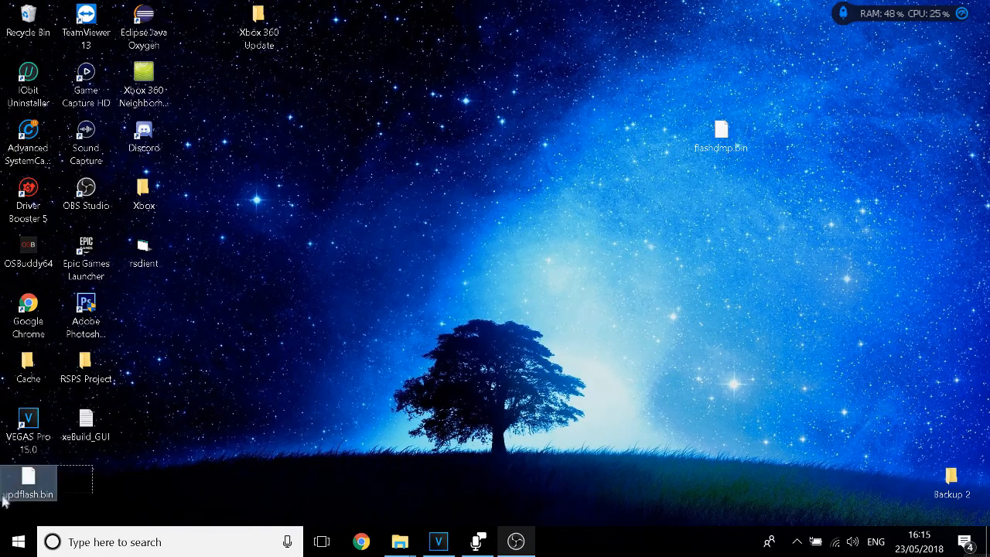
click(142, 77)
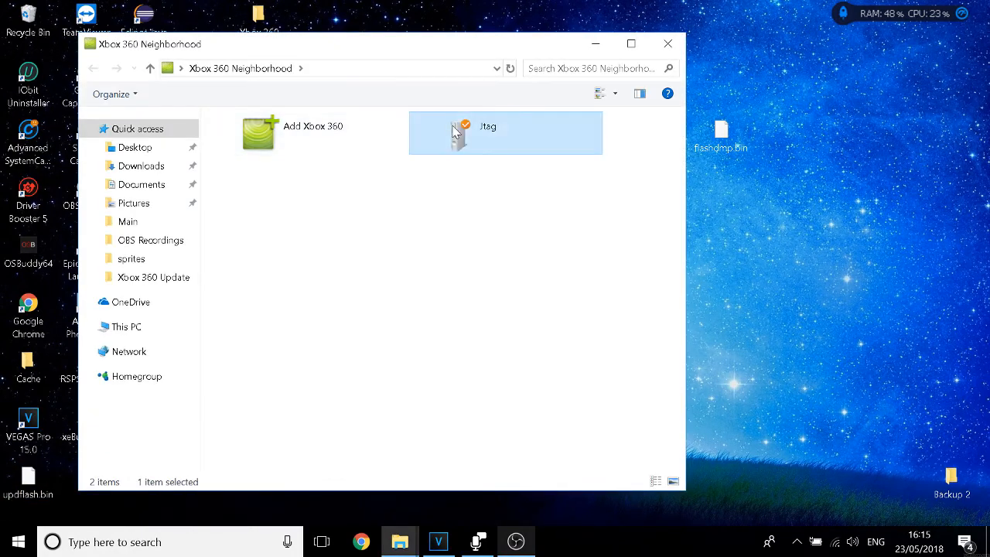
double_click(505, 133)
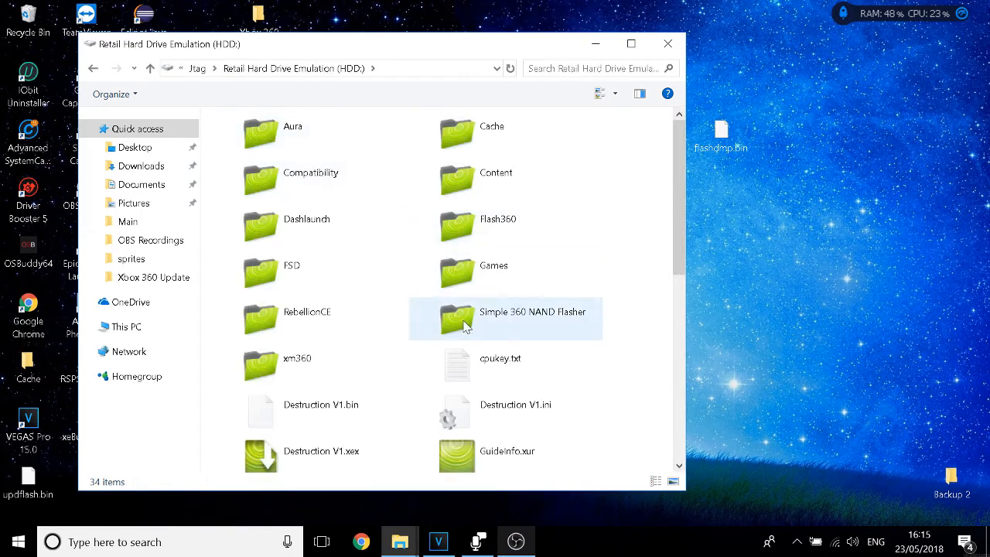
double_click(502, 319)
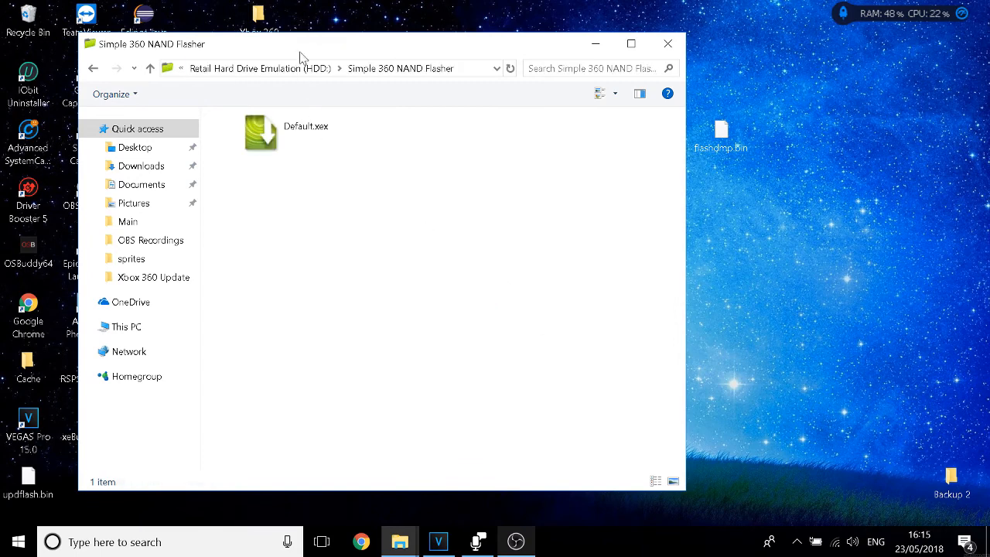